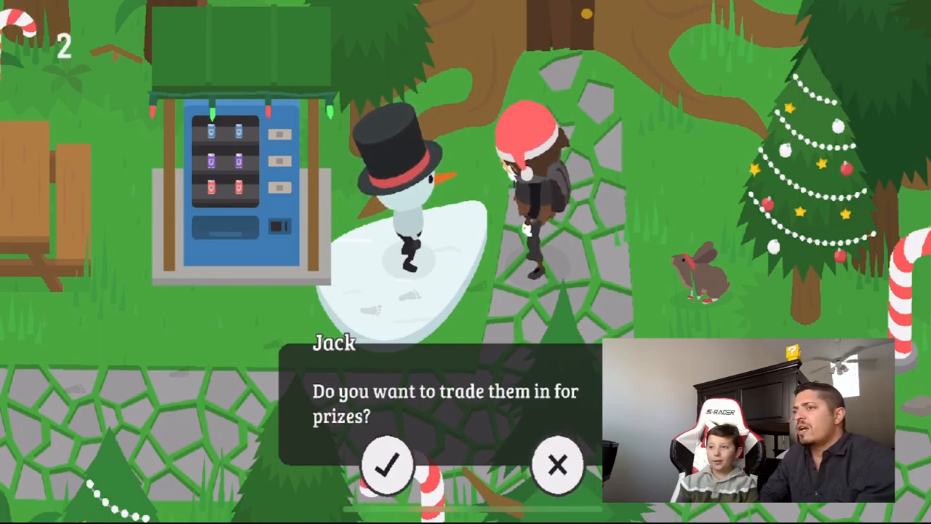
- Accept Jack the snowman's offer to trade the collected candy canes for prizes
{"action": "left_click", "coordinate": [389, 466]}
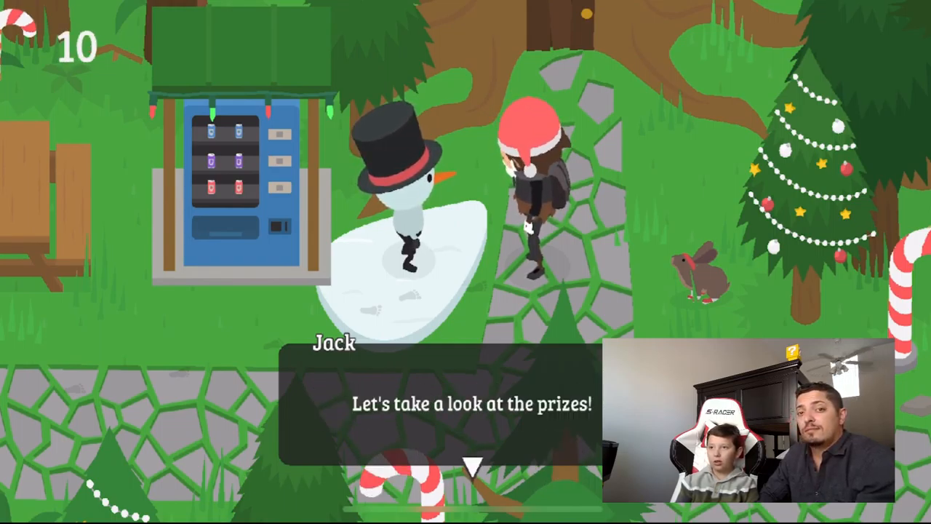